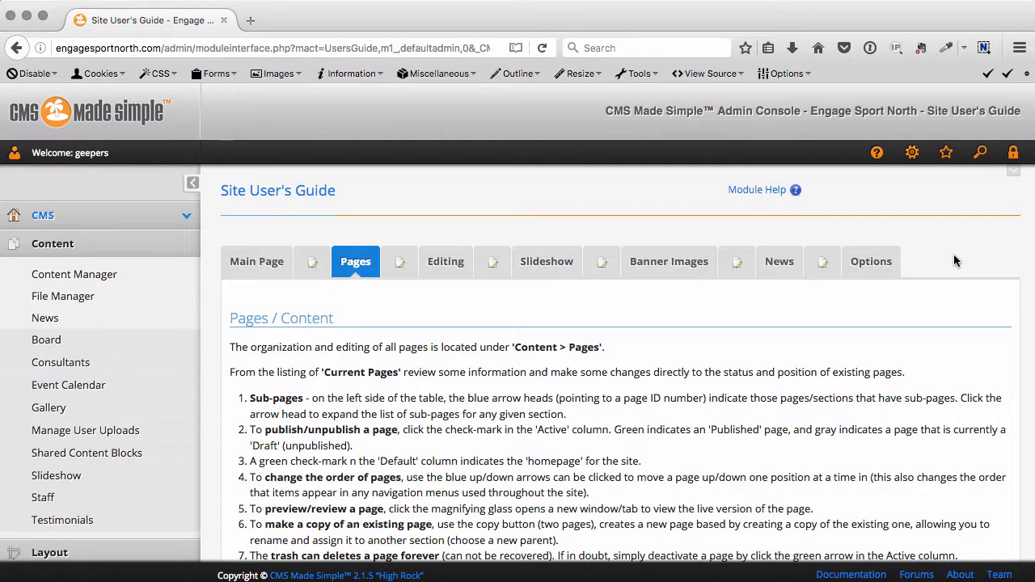
mouse_move(441, 208)
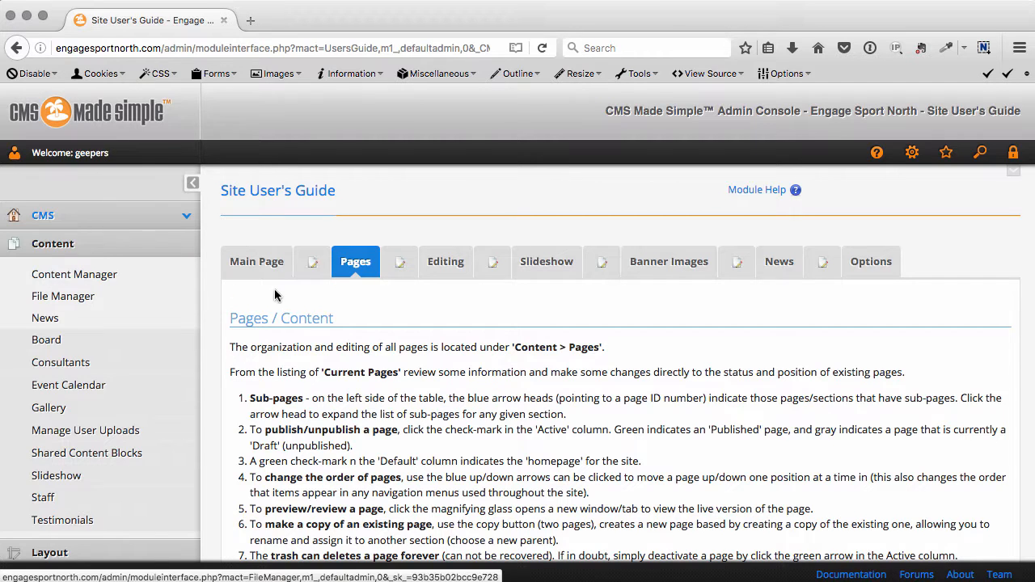
Load Content Manager from the sidebar and scroll through the site's page list.
scroll(down, 3)
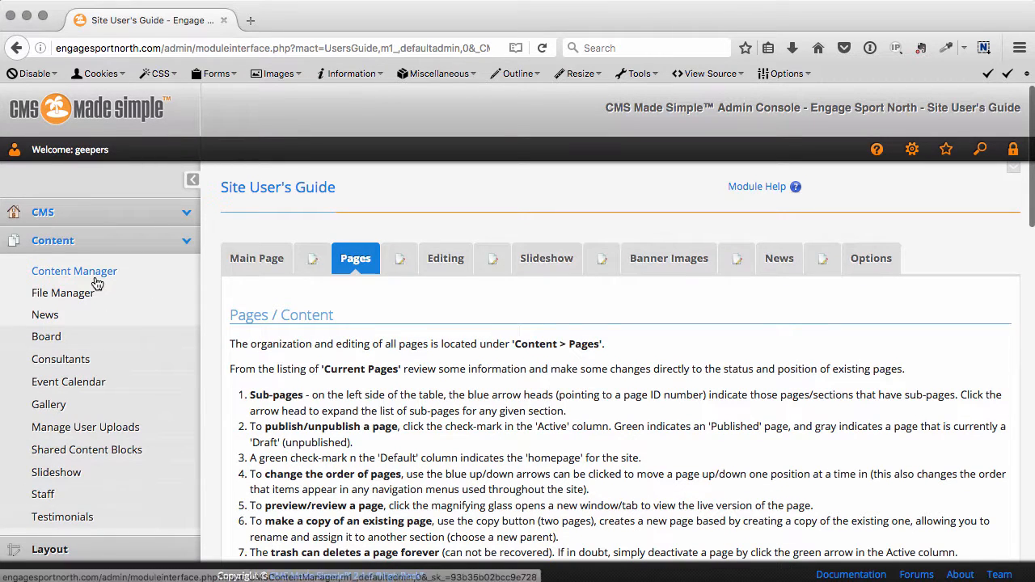
click(74, 271)
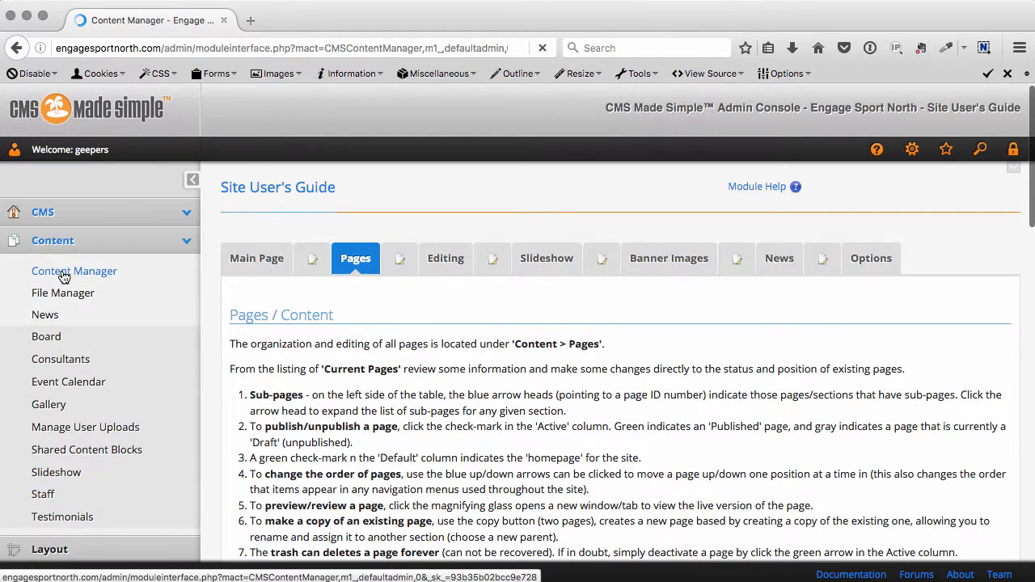
click(73, 271)
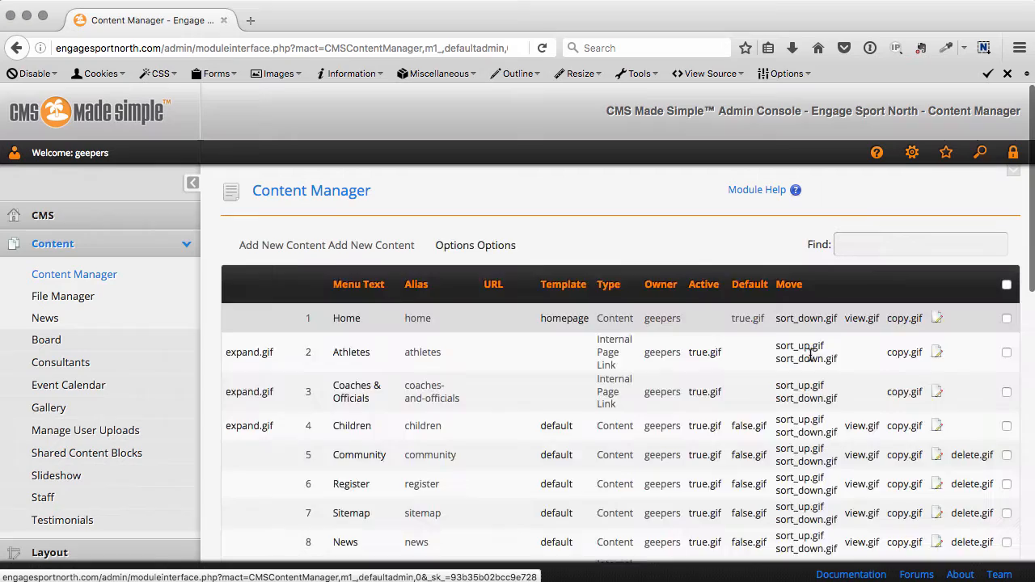
scroll(down, 3)
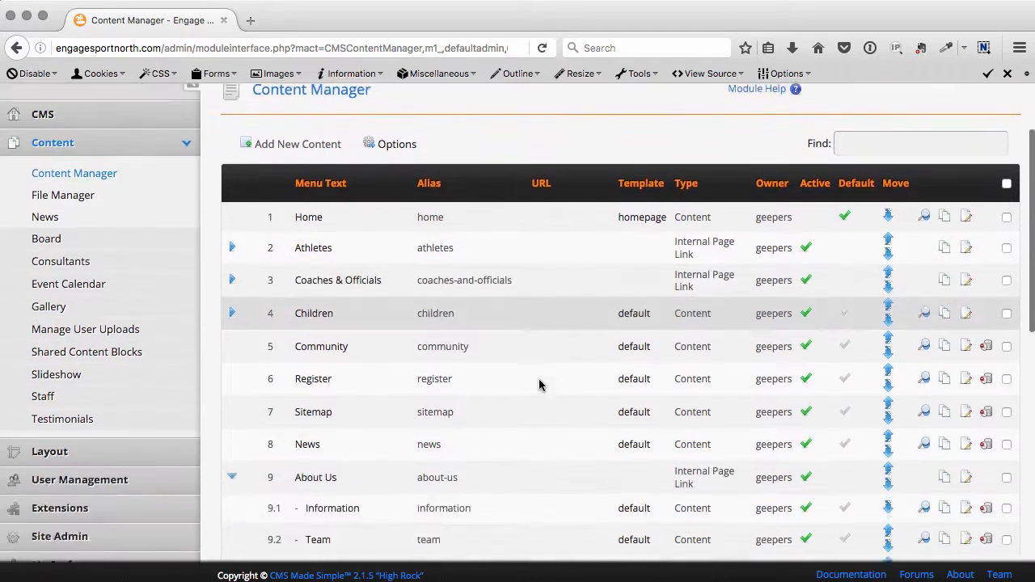
scroll(down, 3)
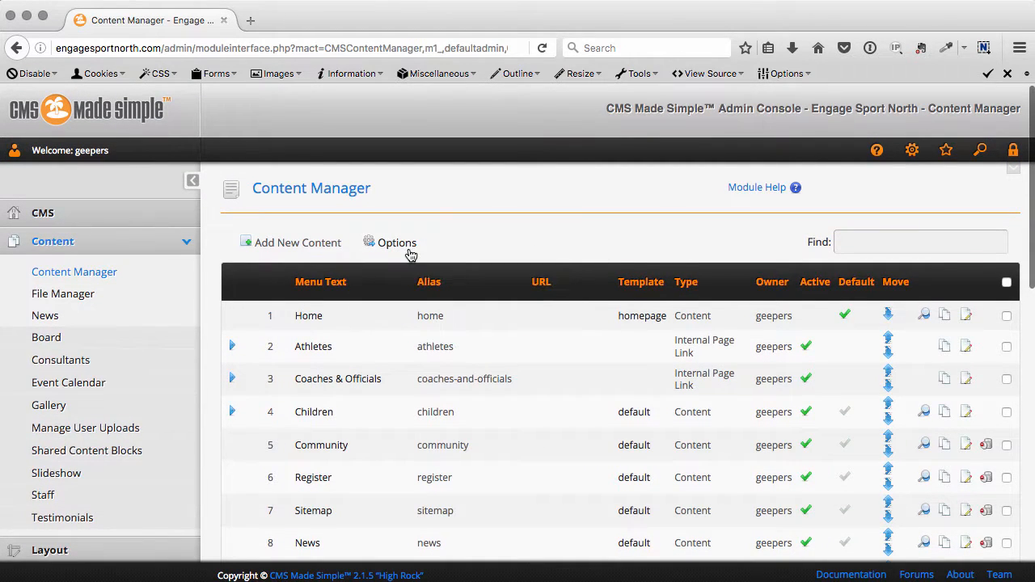
click(397, 243)
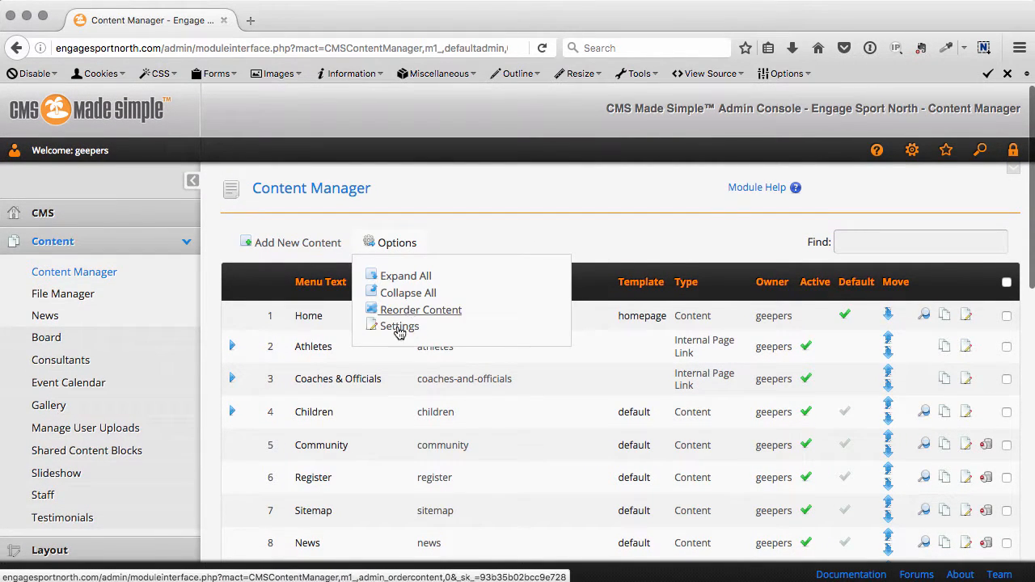
mouse_move(420, 315)
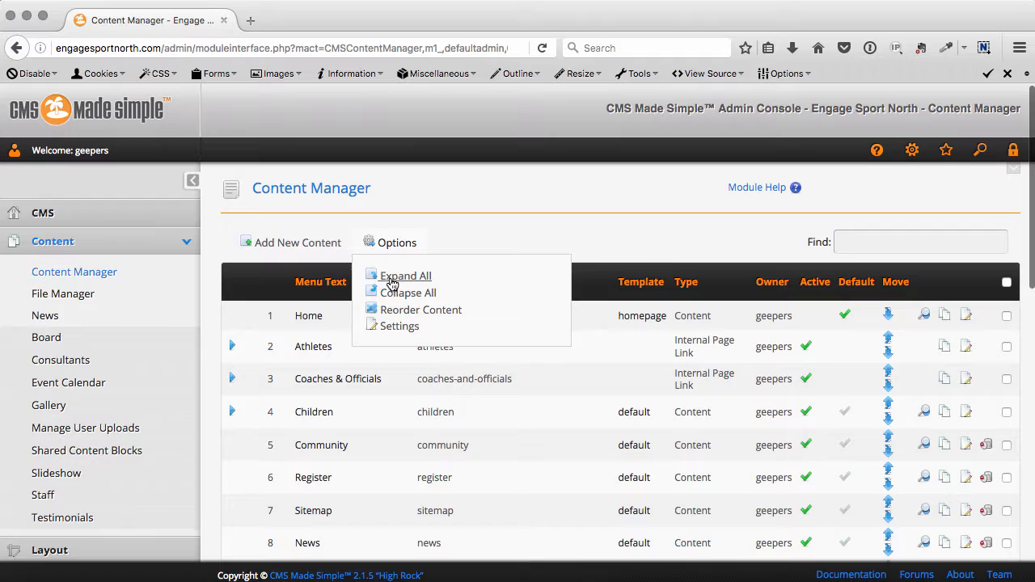
click(405, 275)
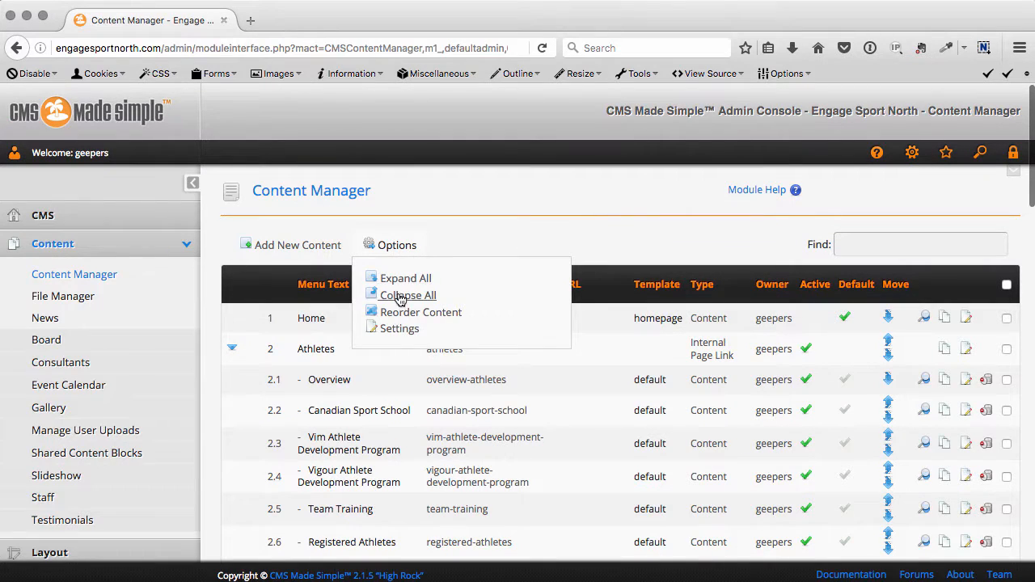
click(408, 294)
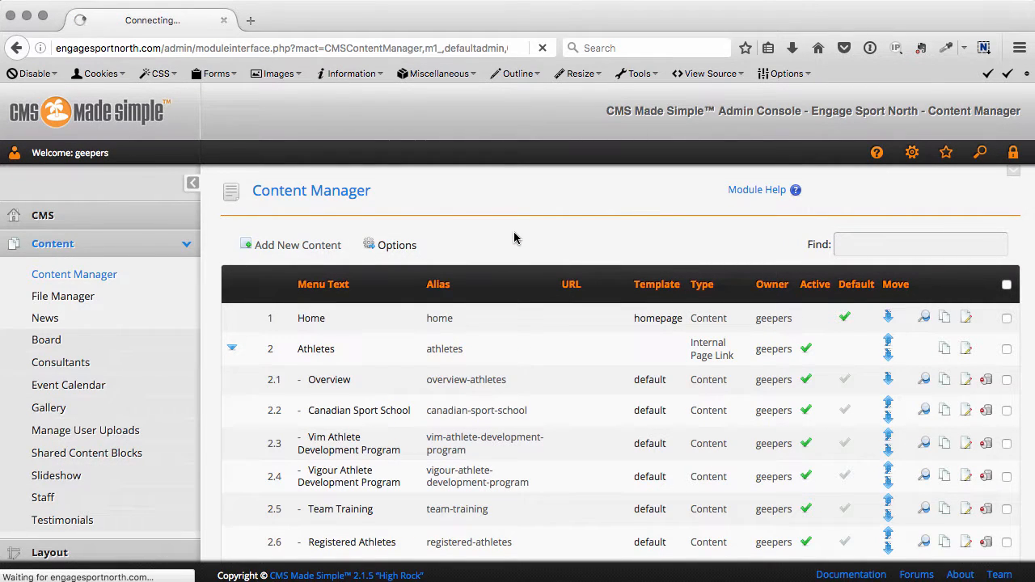
click(397, 245)
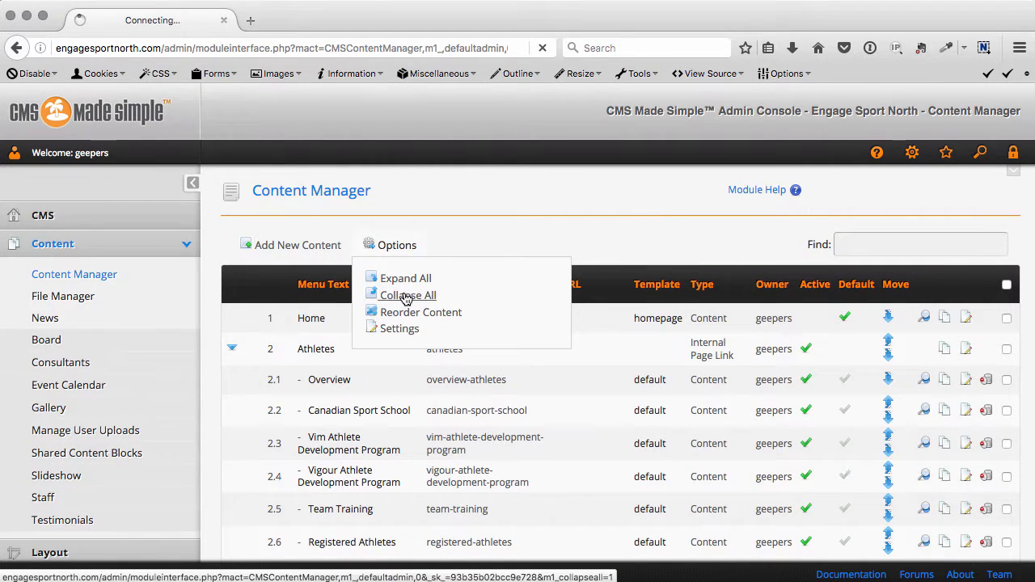
click(406, 294)
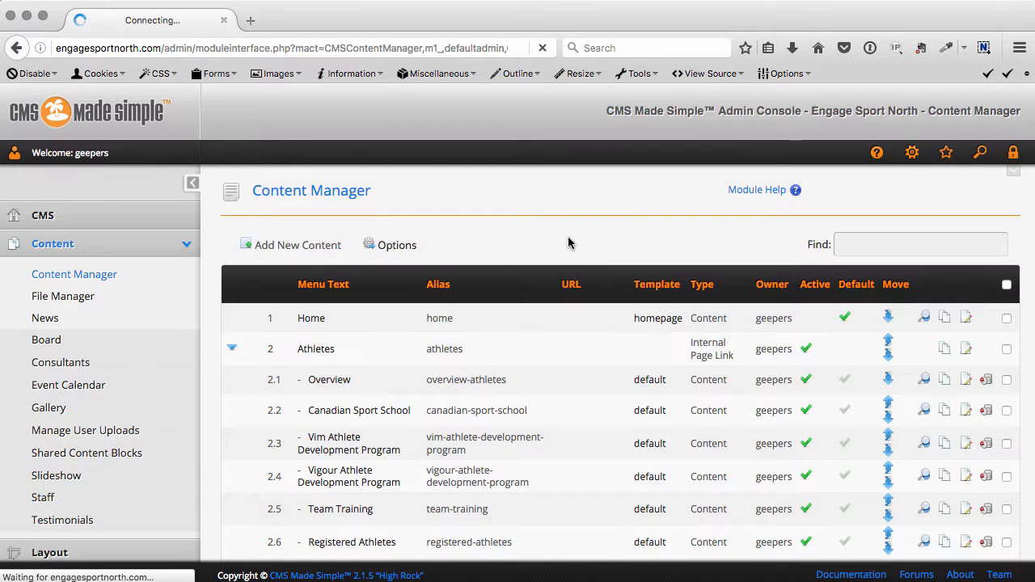
click(396, 245)
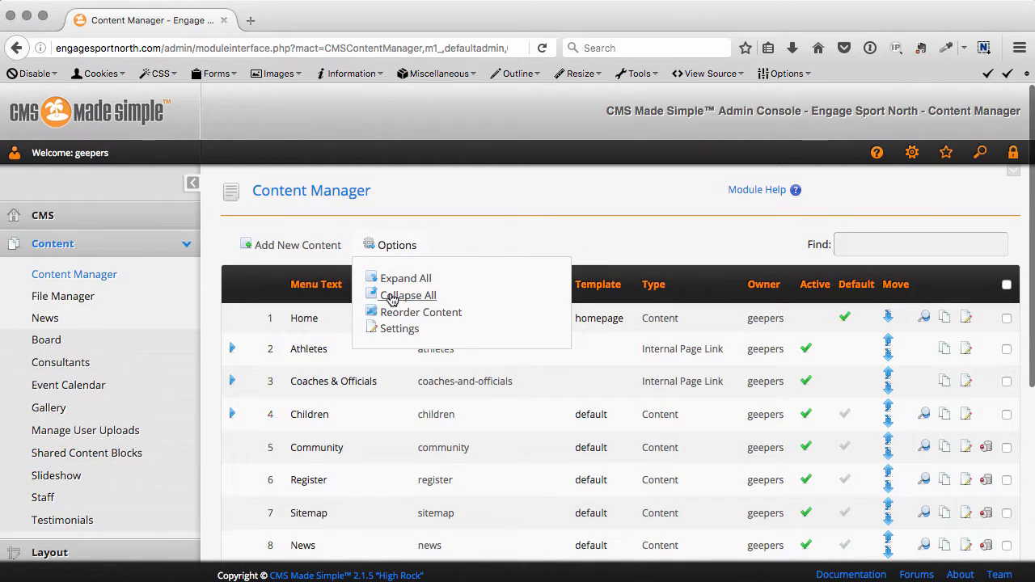
mouse_move(421, 312)
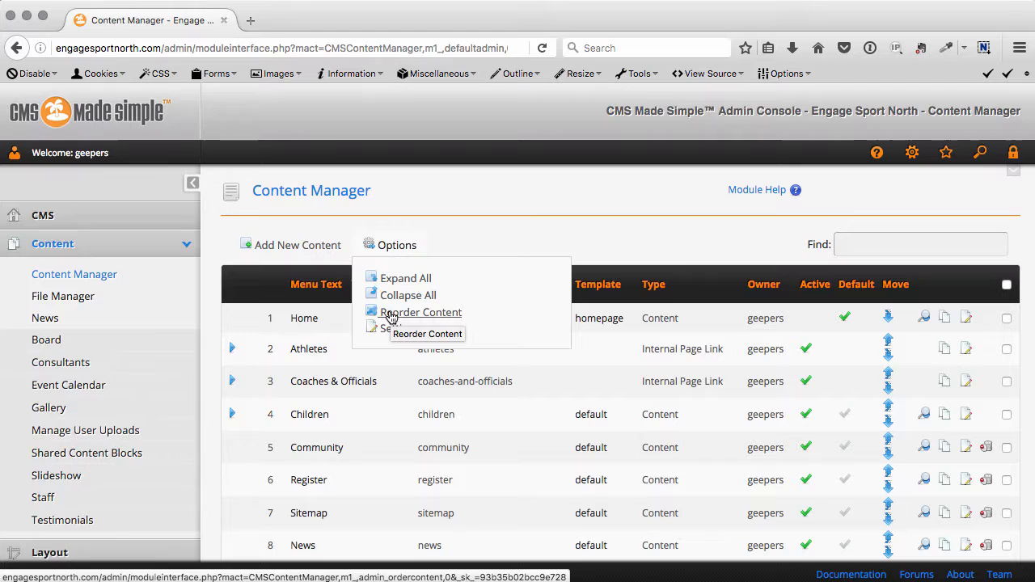
click(397, 245)
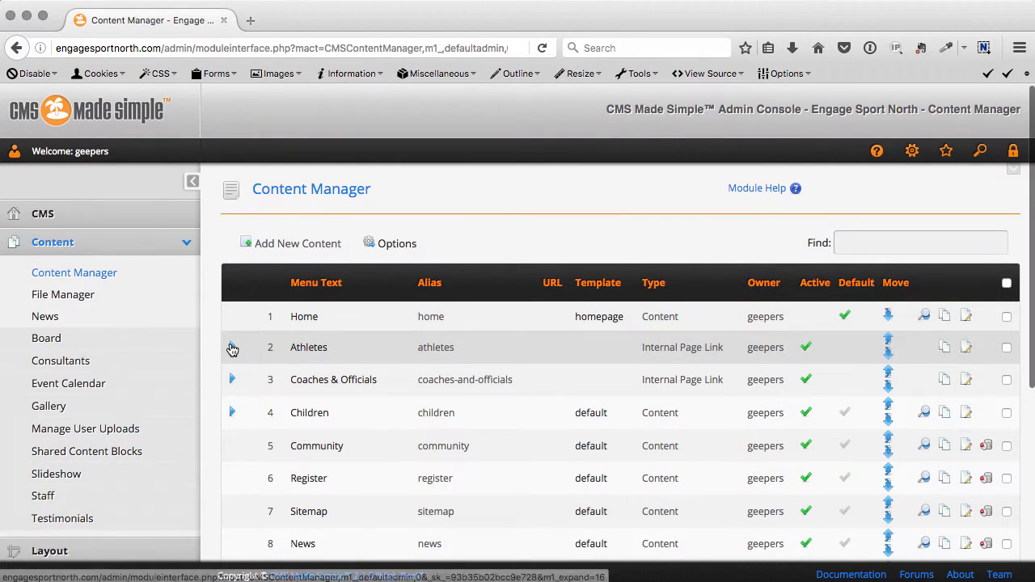
Expand the Athletes section and scroll through the Athletes Overview page's Main tab content.
click(232, 347)
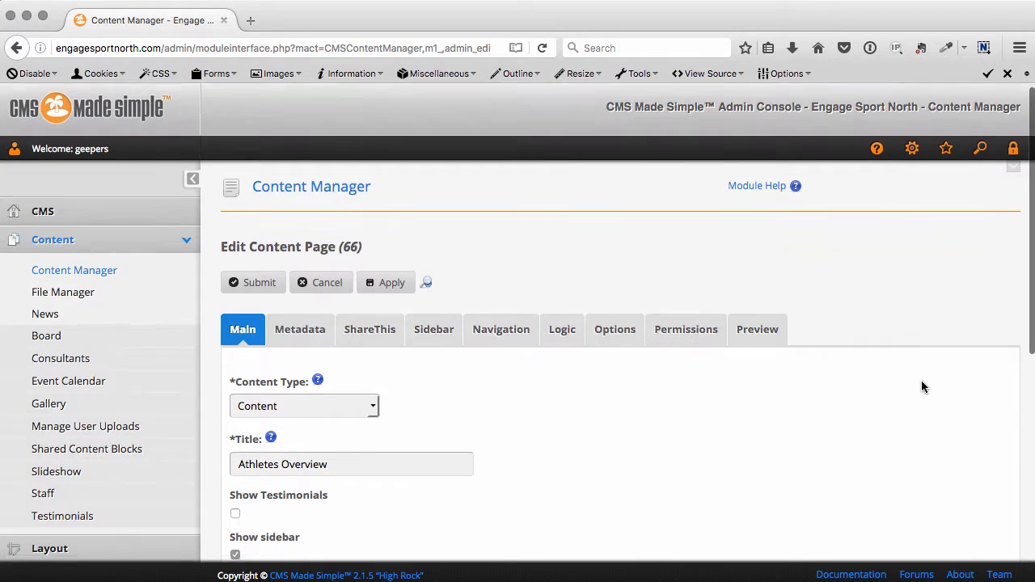
scroll(down, 3)
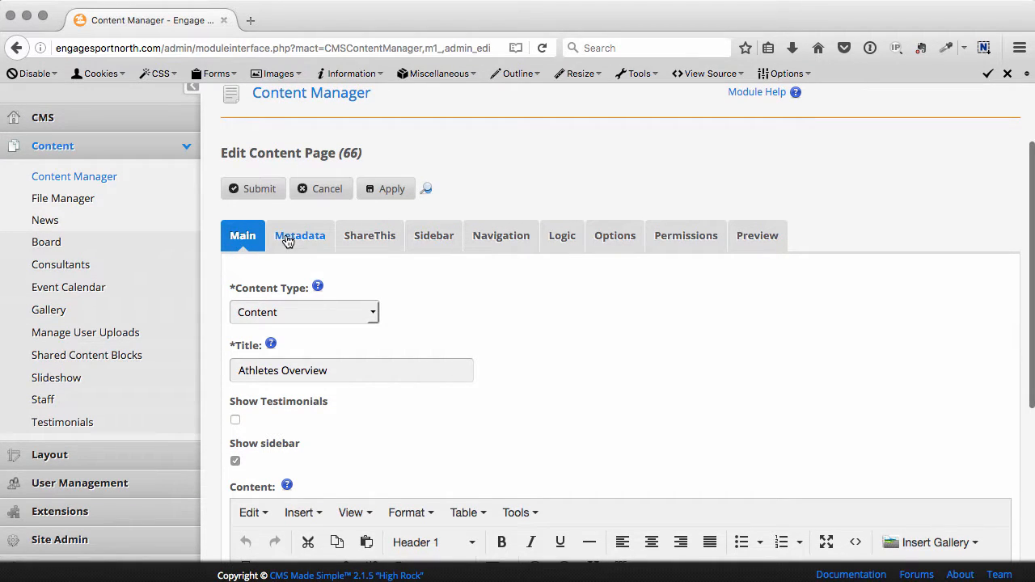
scroll(down, 3)
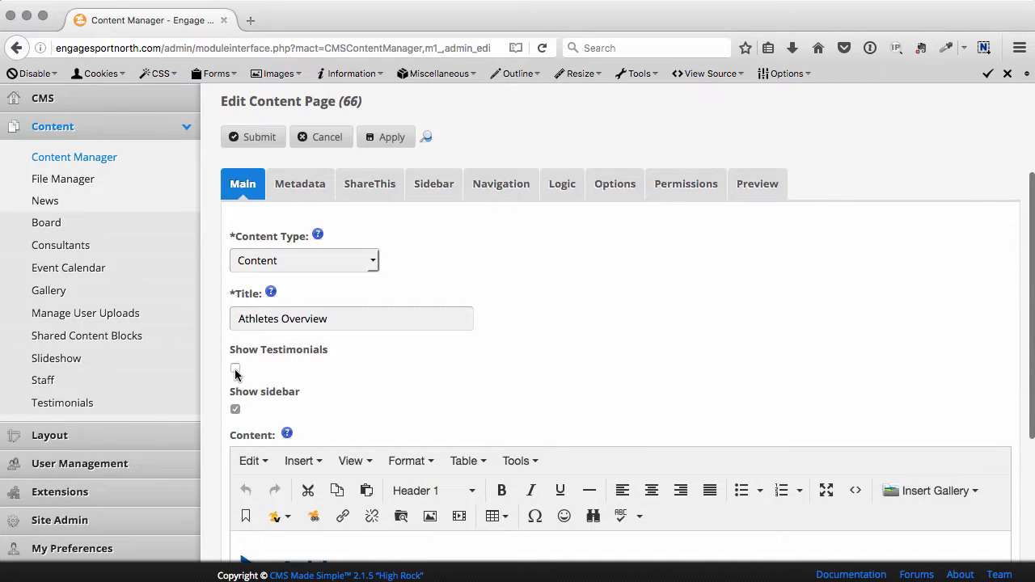
scroll(down, 3)
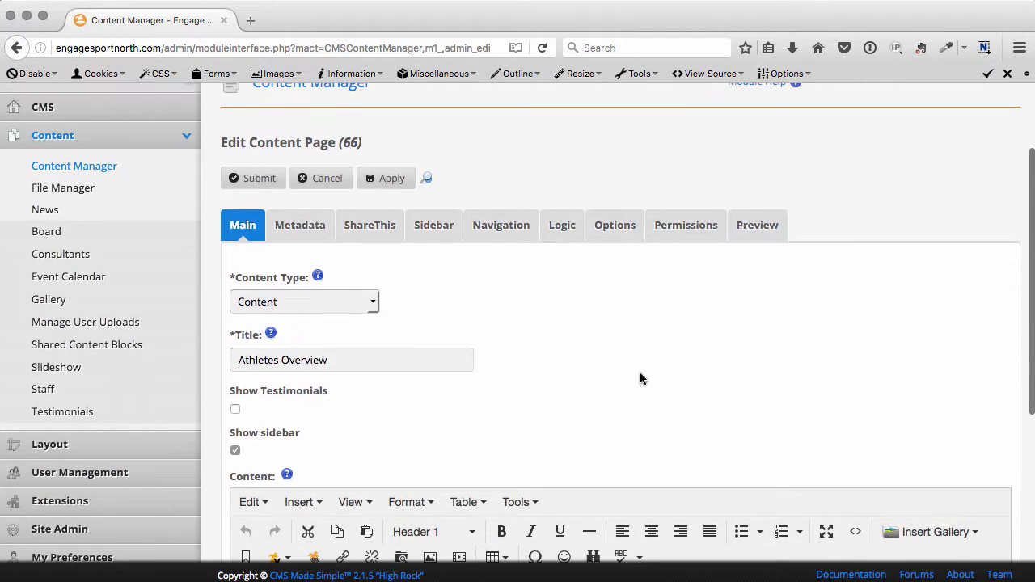
scroll(down, 3)
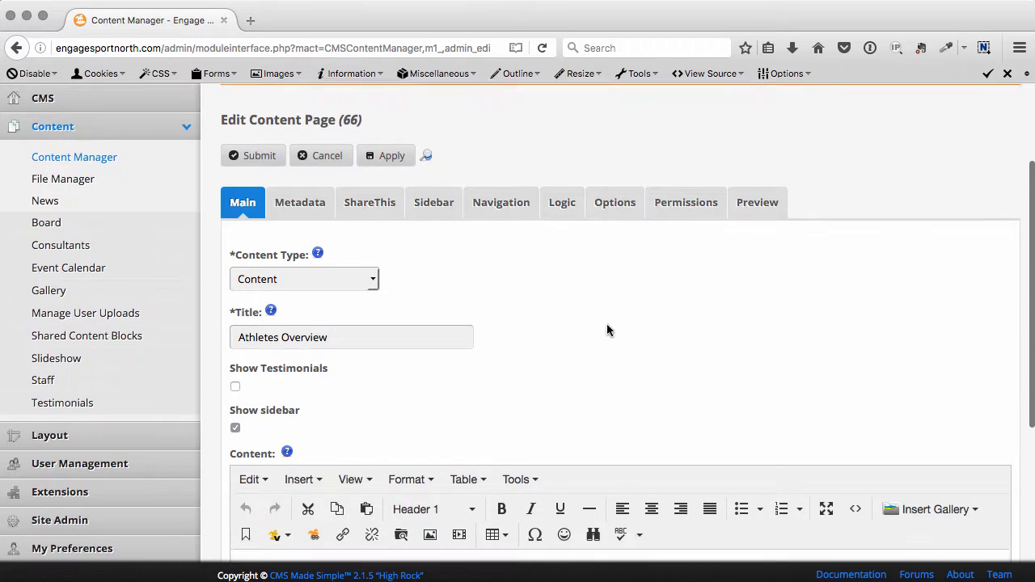
scroll(down, 3)
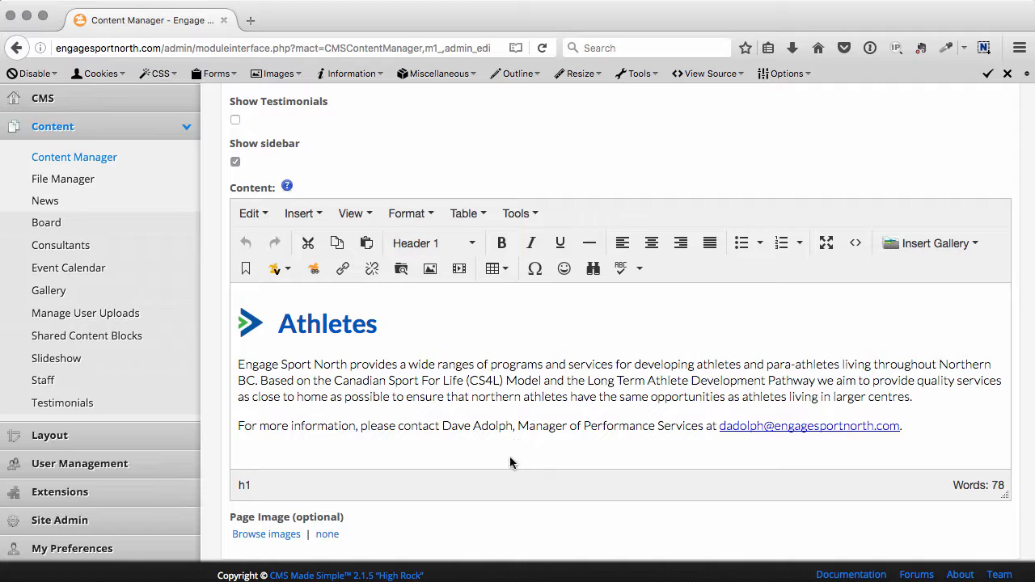
scroll(down, 3)
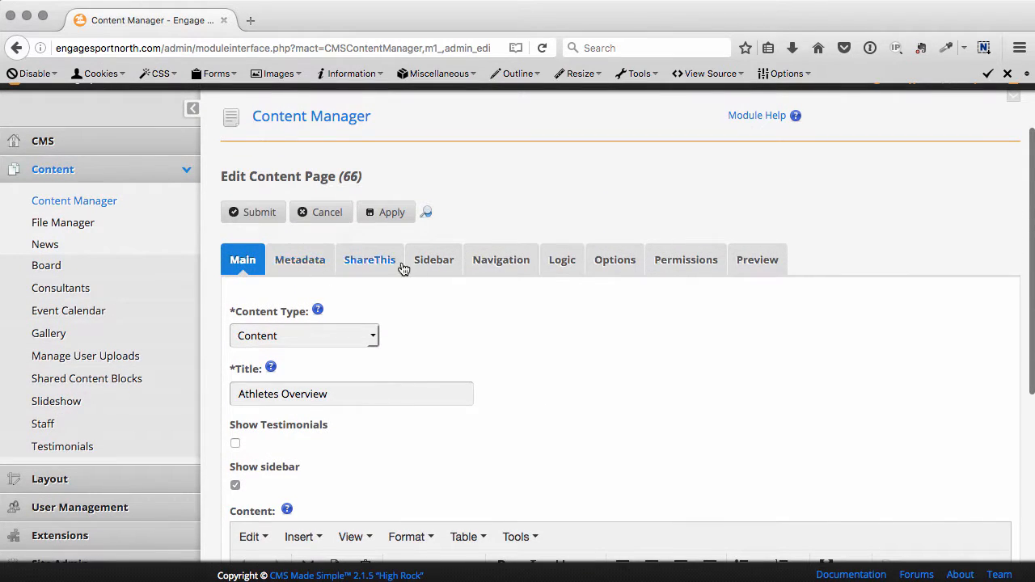
Show the Navigation settings, change the parent page to None, and reopen the parent choices.
click(501, 259)
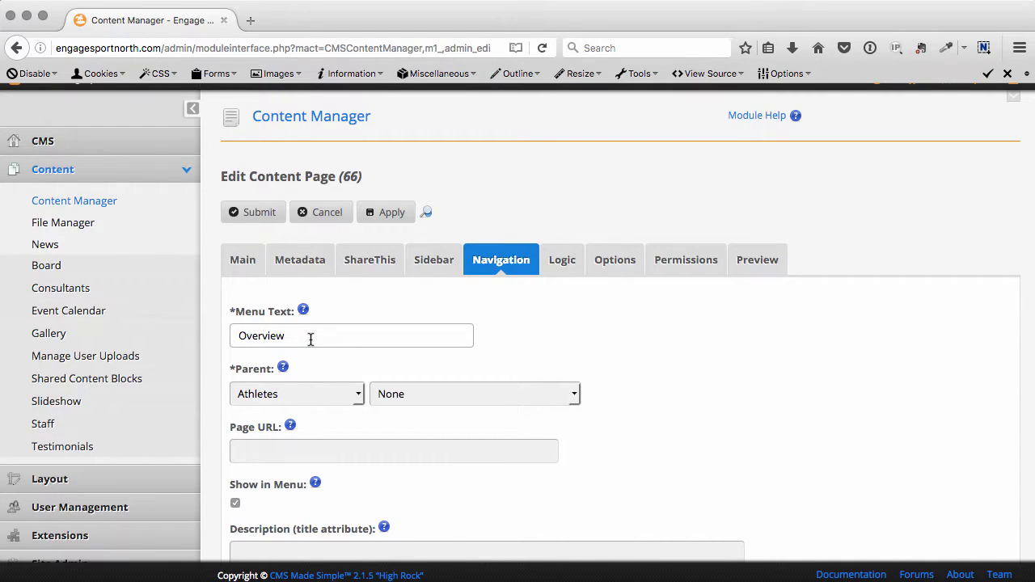
mouse_move(410, 321)
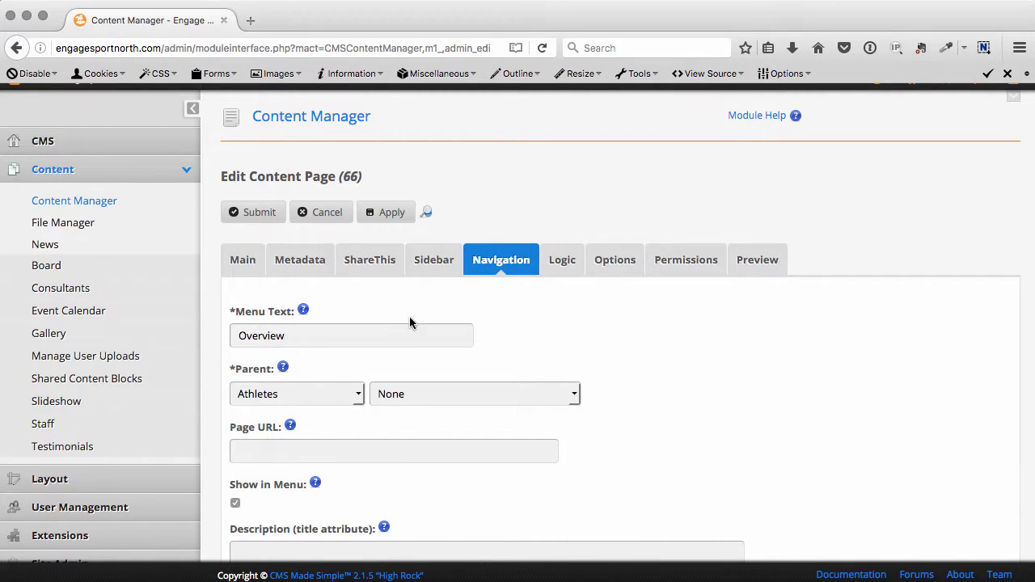
click(242, 260)
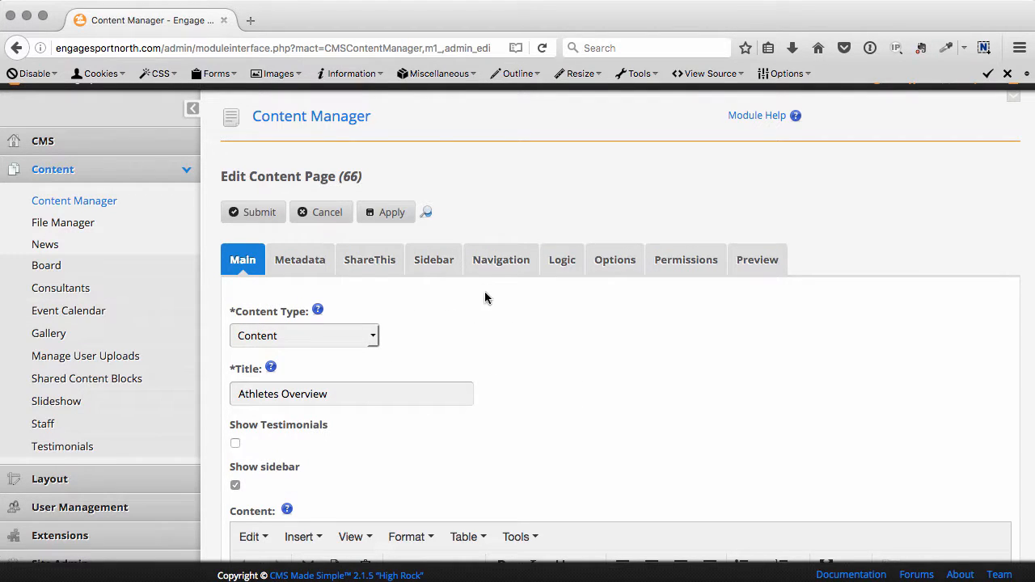
click(500, 259)
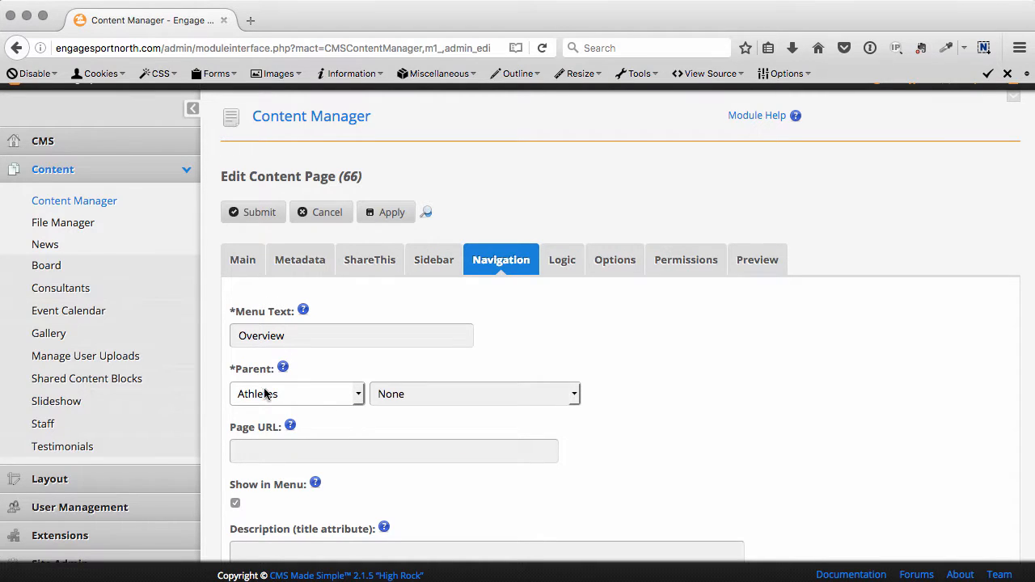
click(296, 394)
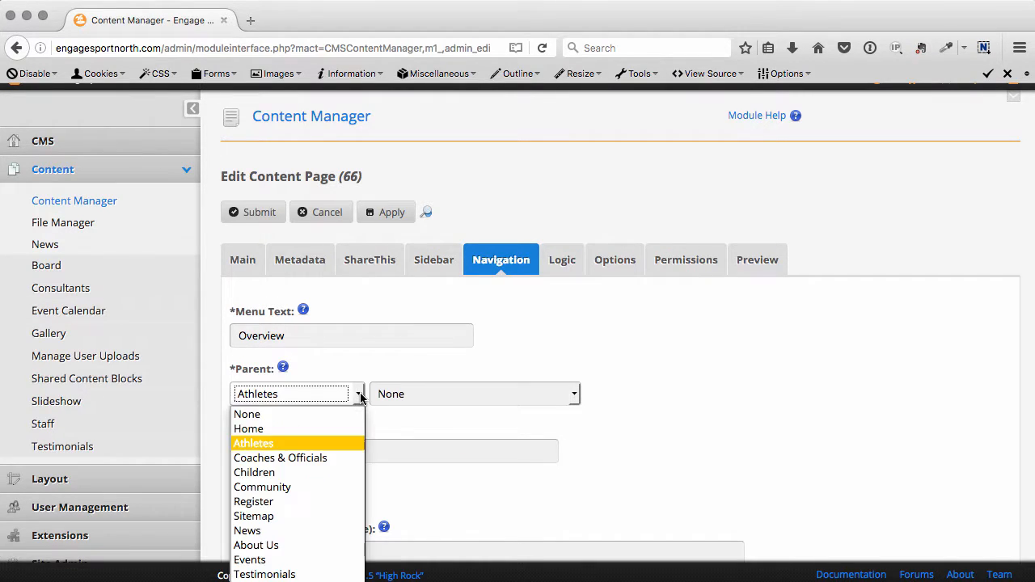
click(247, 414)
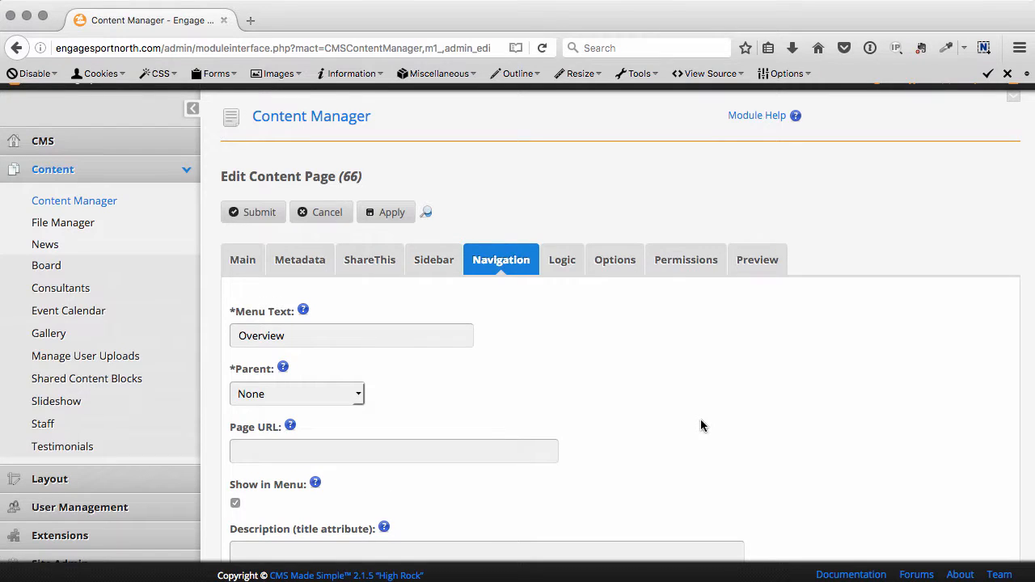
mouse_move(540, 393)
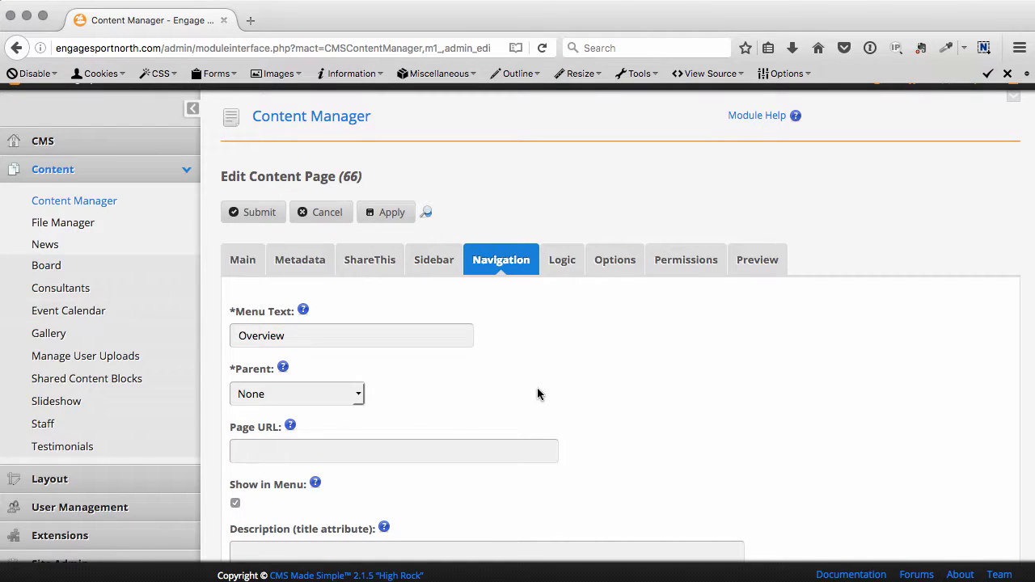
click(296, 394)
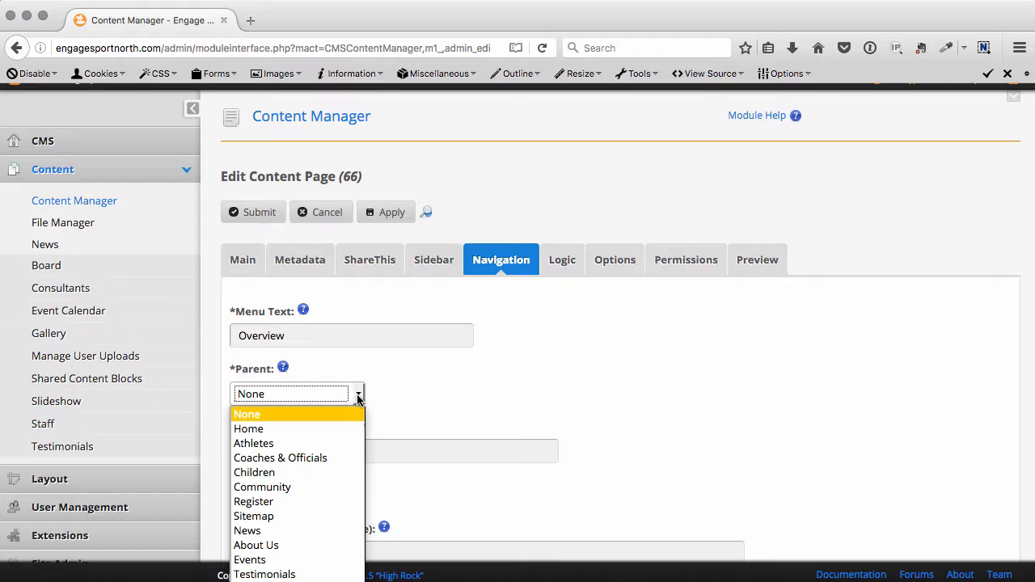
mouse_move(253, 443)
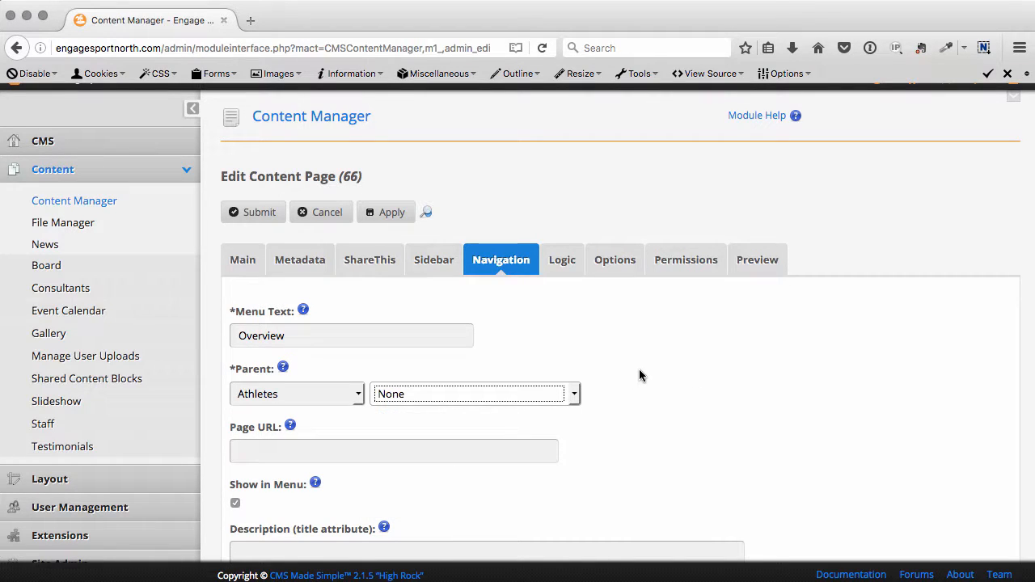
mouse_move(561, 260)
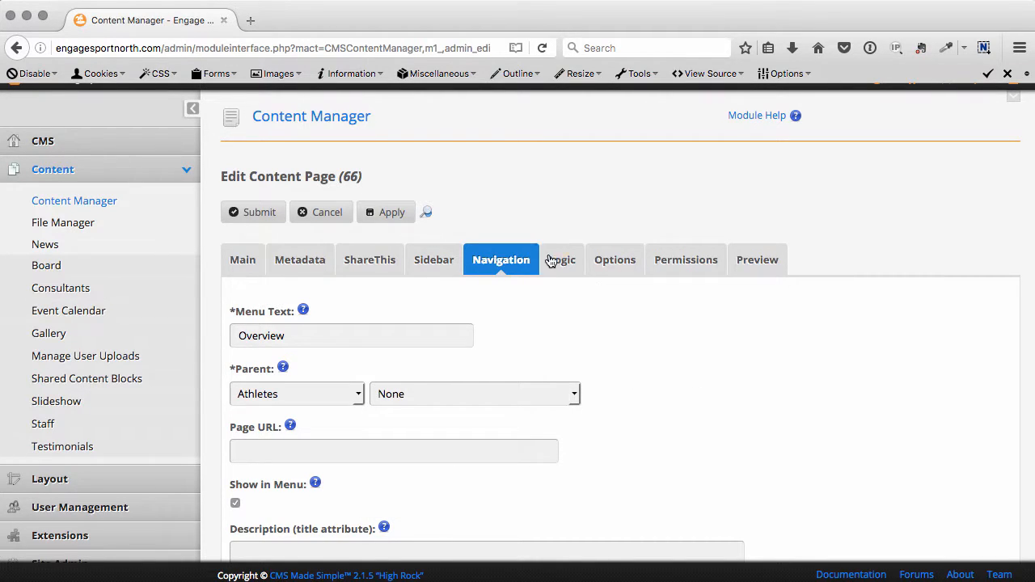
Review design, template, the overview-athletes alias and other options, then go back to Main.
click(614, 259)
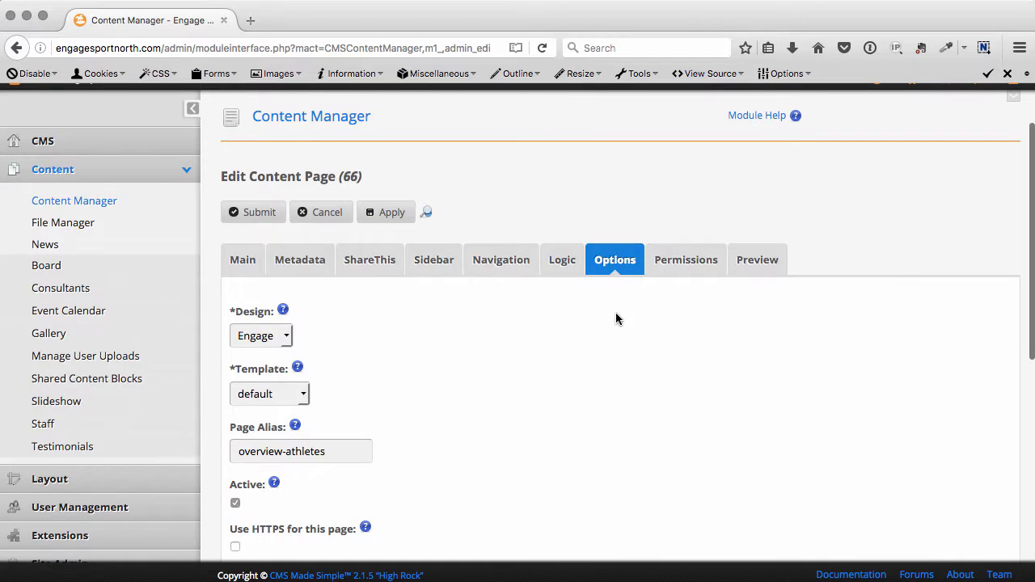
scroll(down, 3)
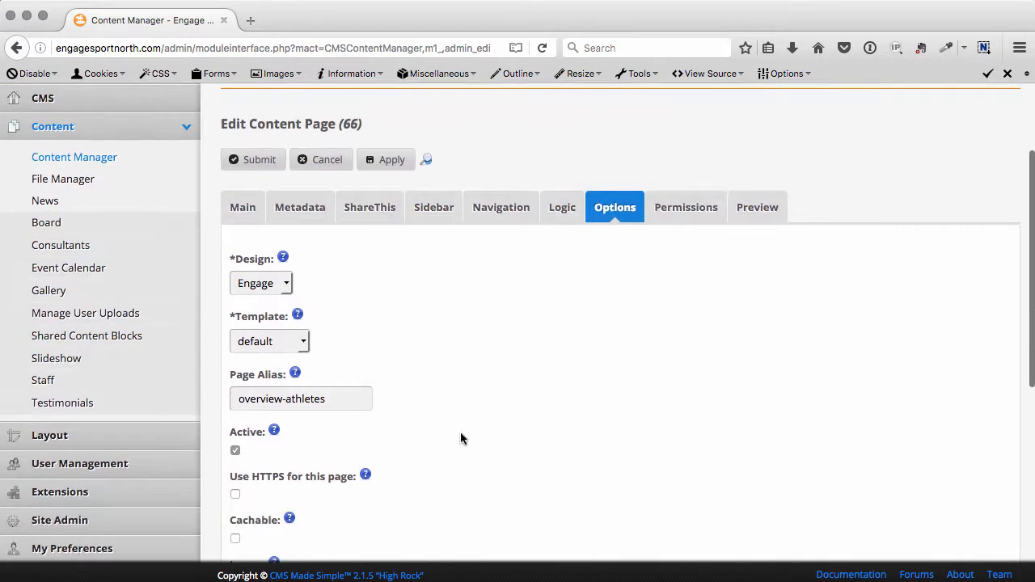
click(300, 399)
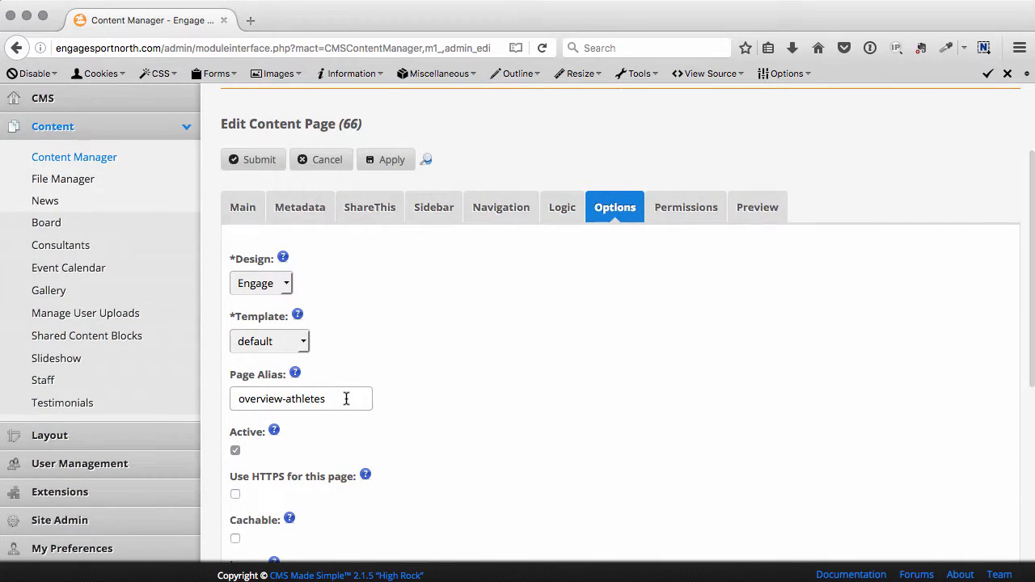
scroll(down, 3)
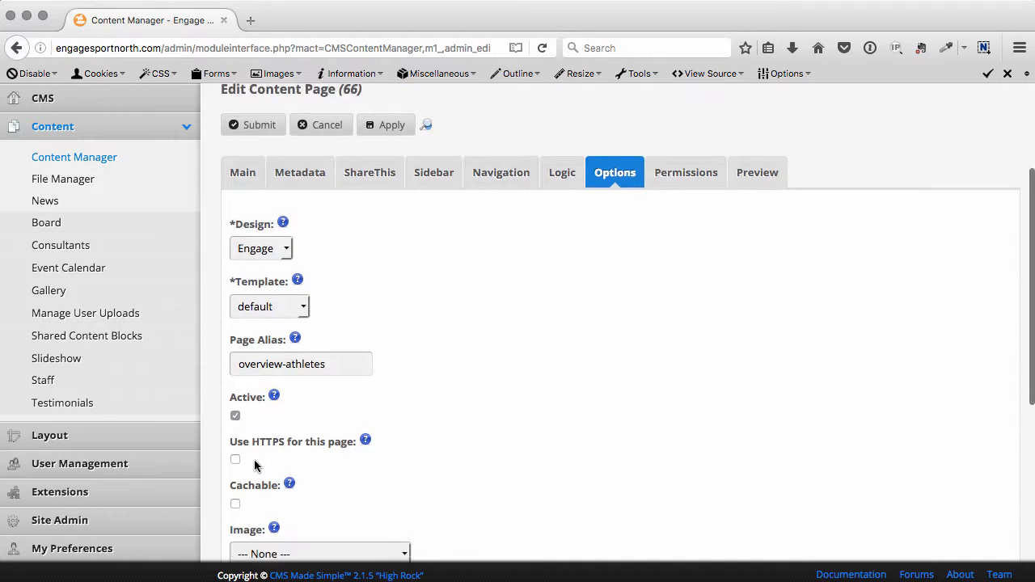
scroll(down, 3)
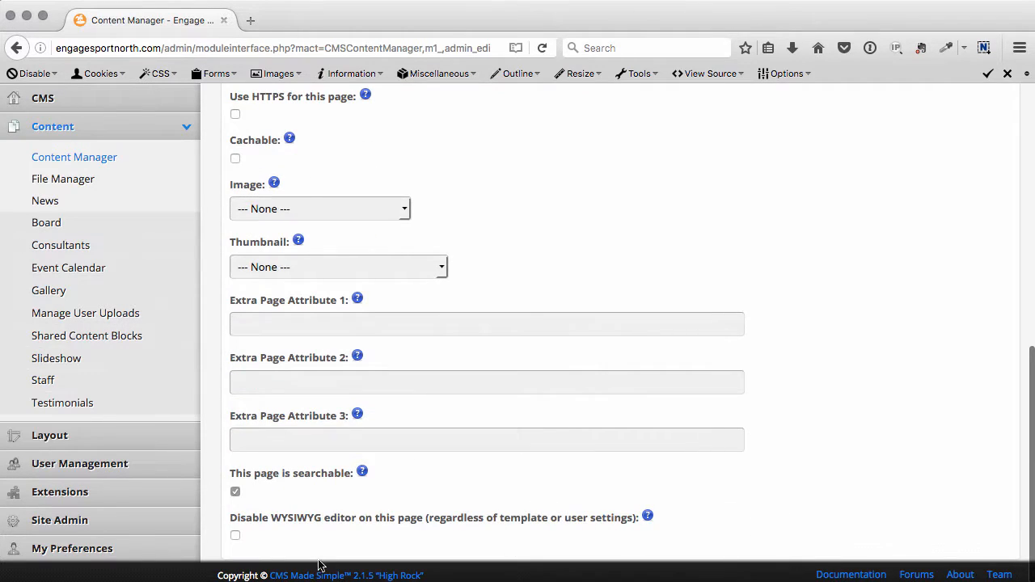
mouse_move(281, 474)
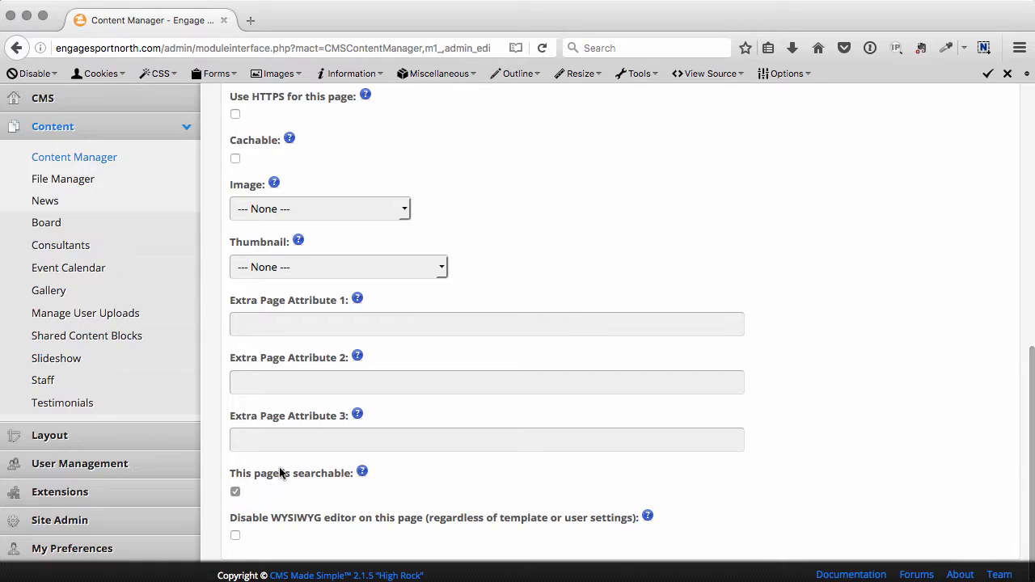
mouse_move(856, 481)
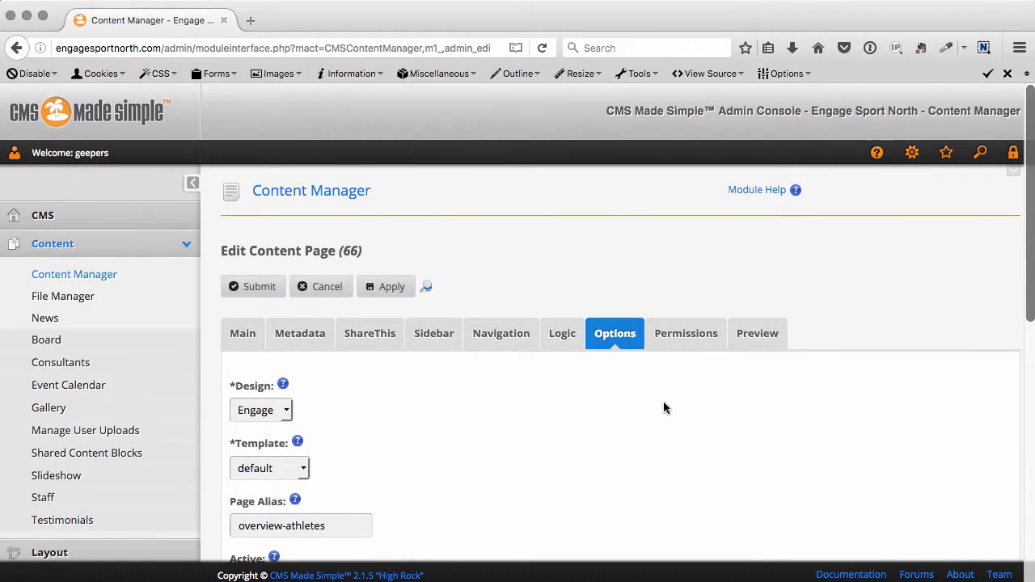
click(242, 333)
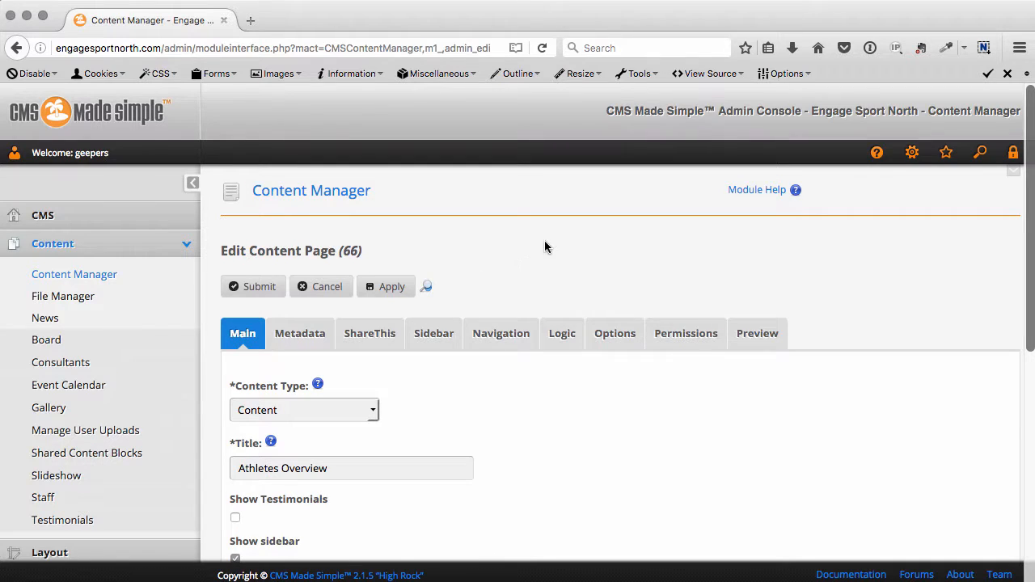